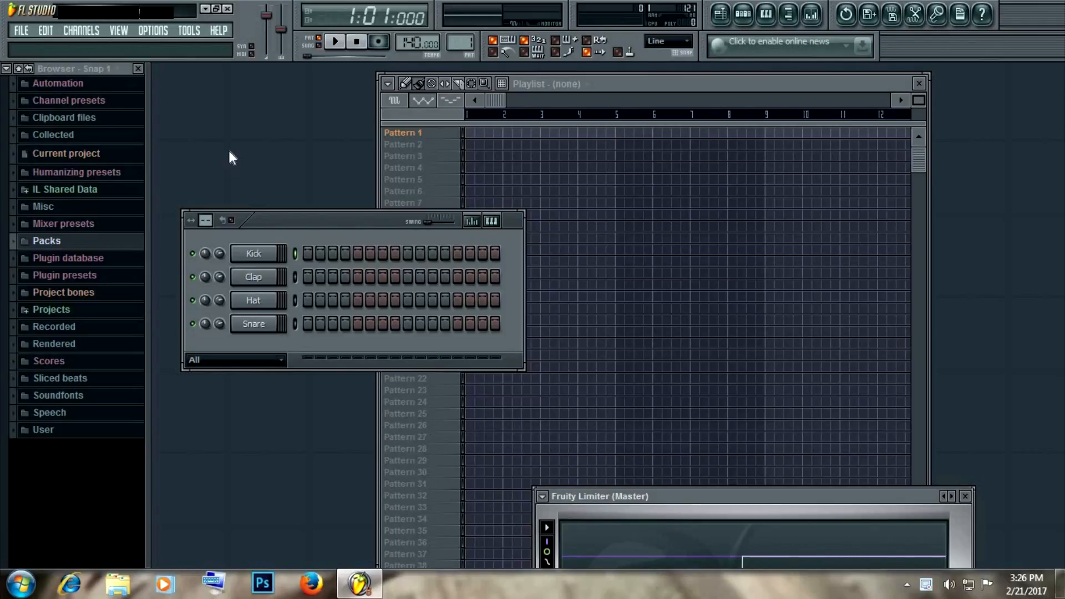
mouse_move(242, 191)
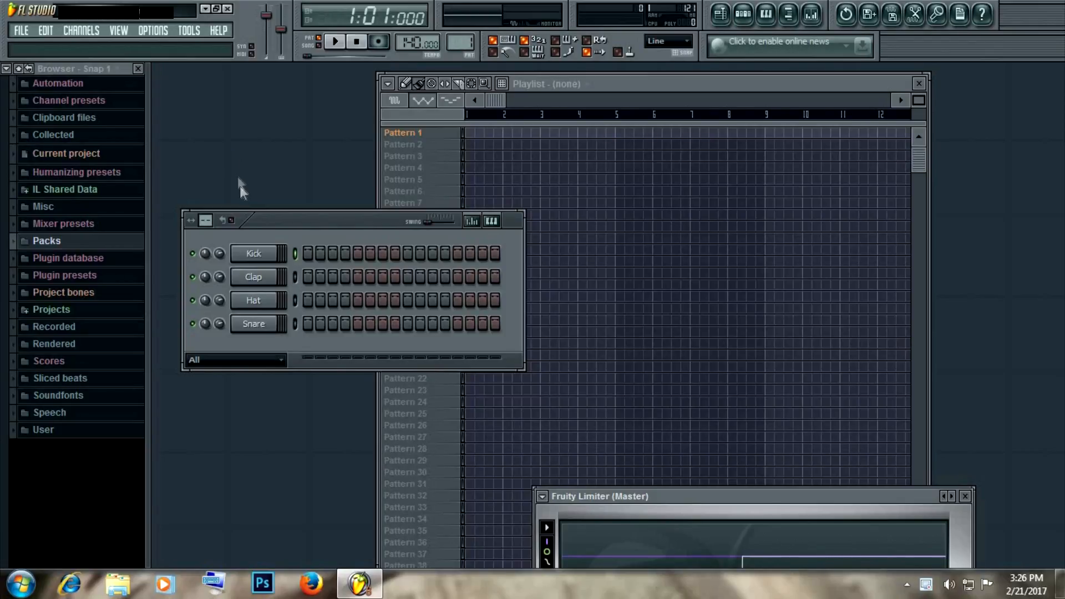
mouse_move(234, 171)
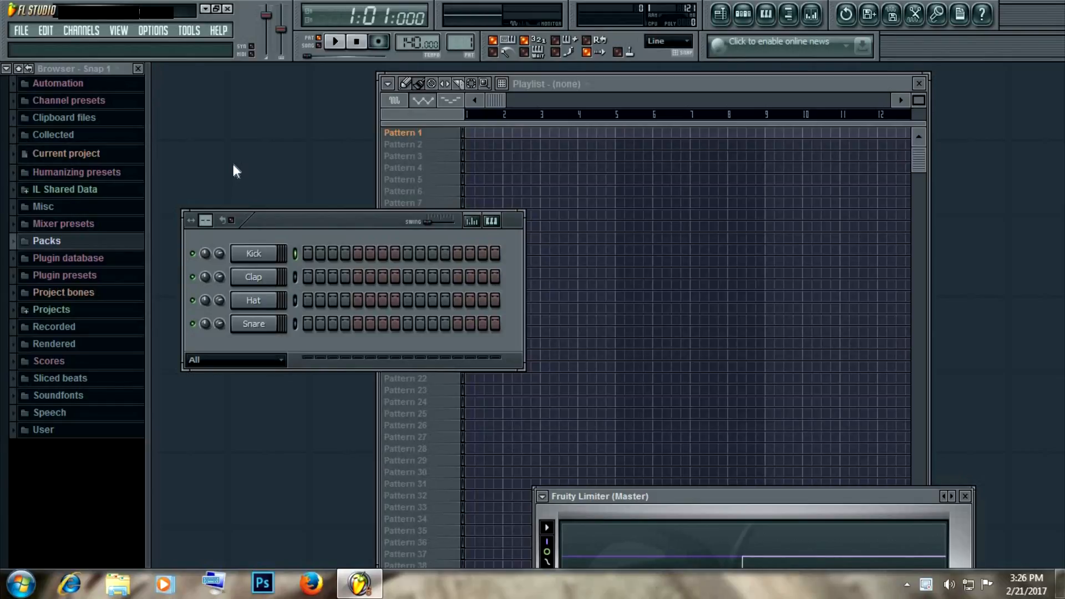
mouse_move(235, 164)
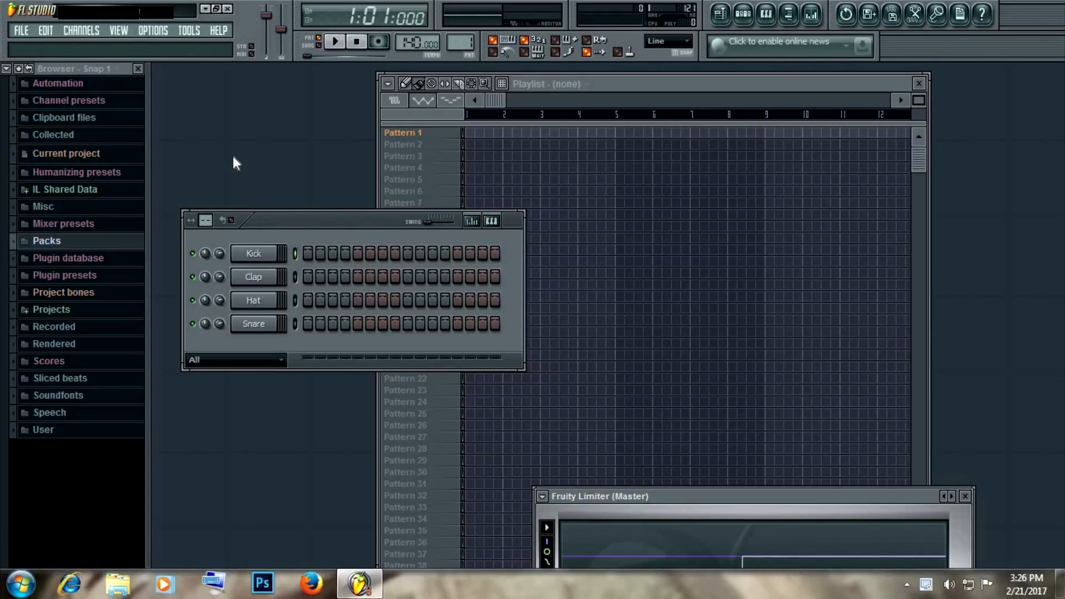
mouse_move(246, 170)
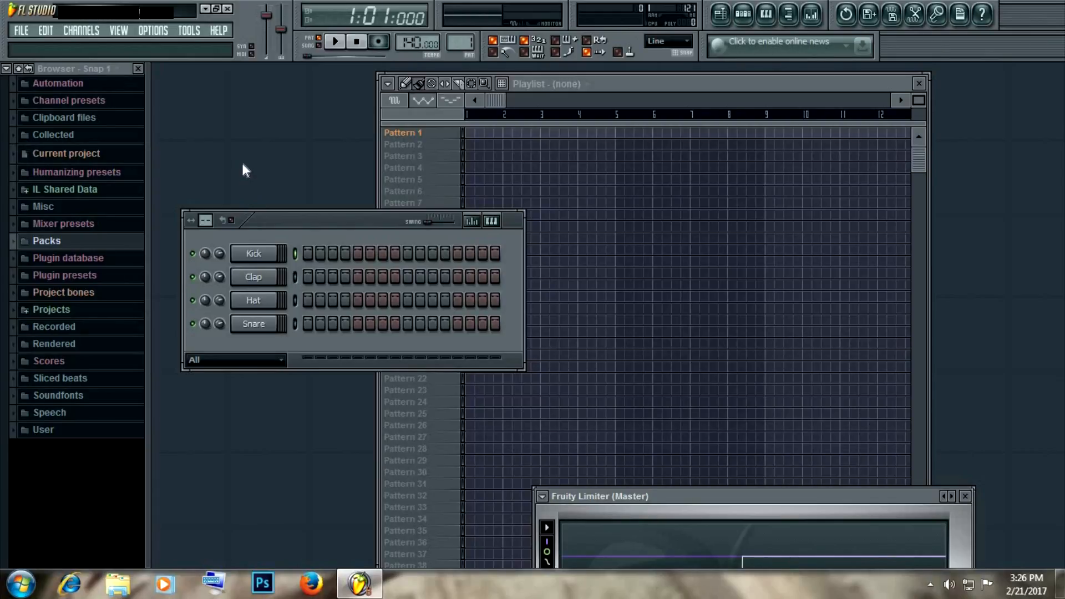
mouse_move(199, 176)
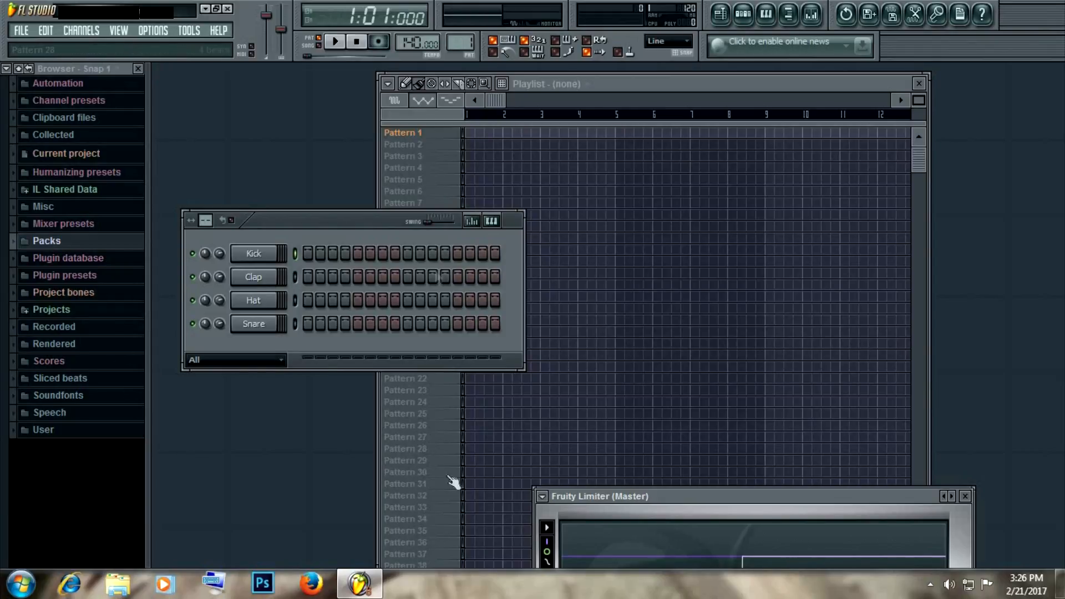
Step: Drag the Channel Rack aside so the Playlist's Main automation track becomes visible
drag(339, 218, 346, 234)
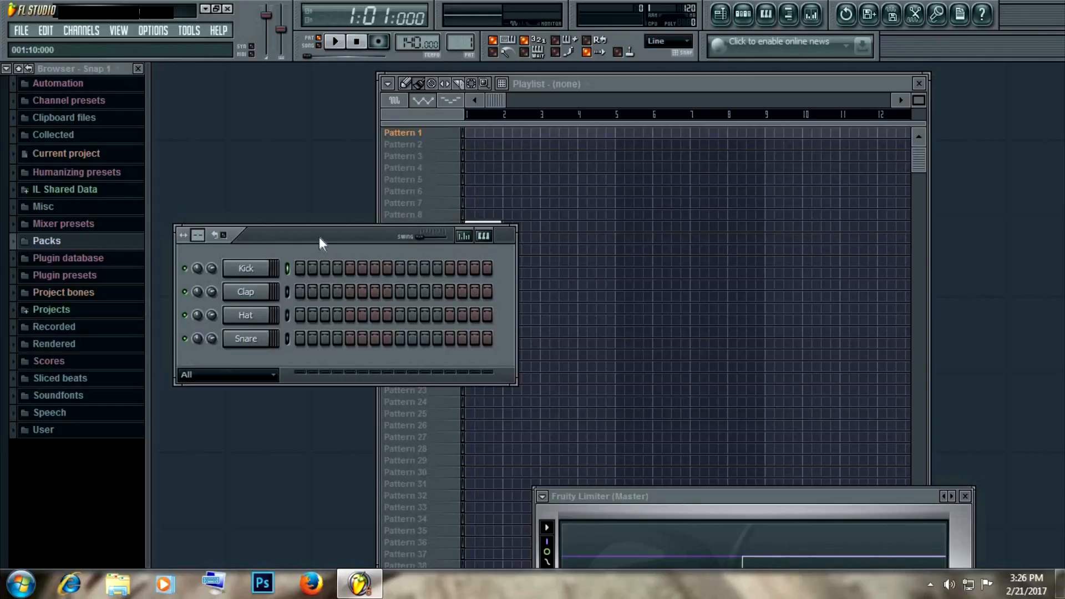
mouse_move(314, 243)
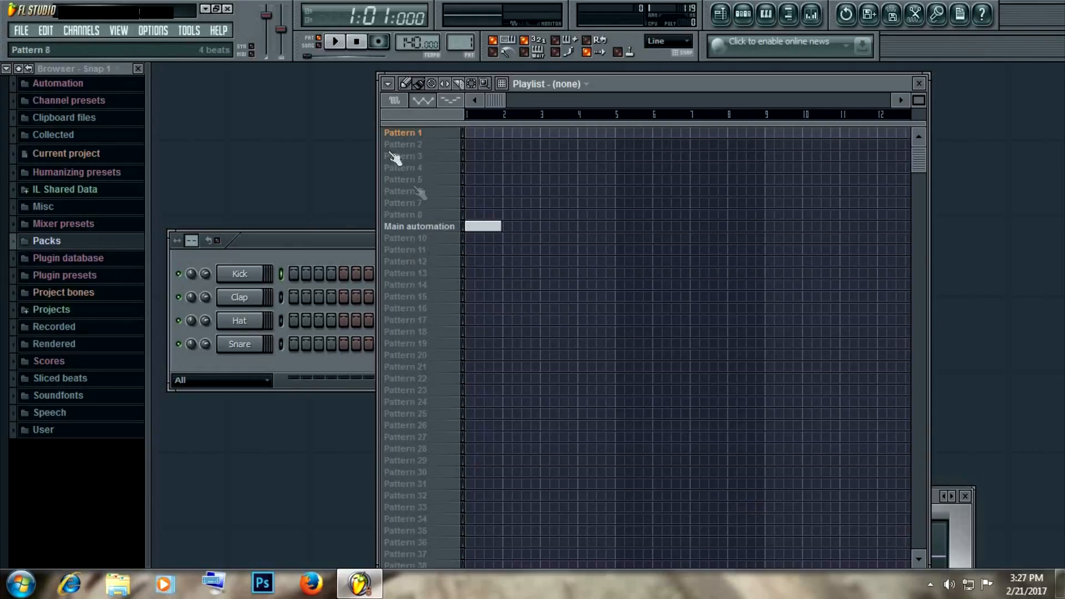
Step: Bring the drum Channel Rack back in front of the Playlist
click(404, 133)
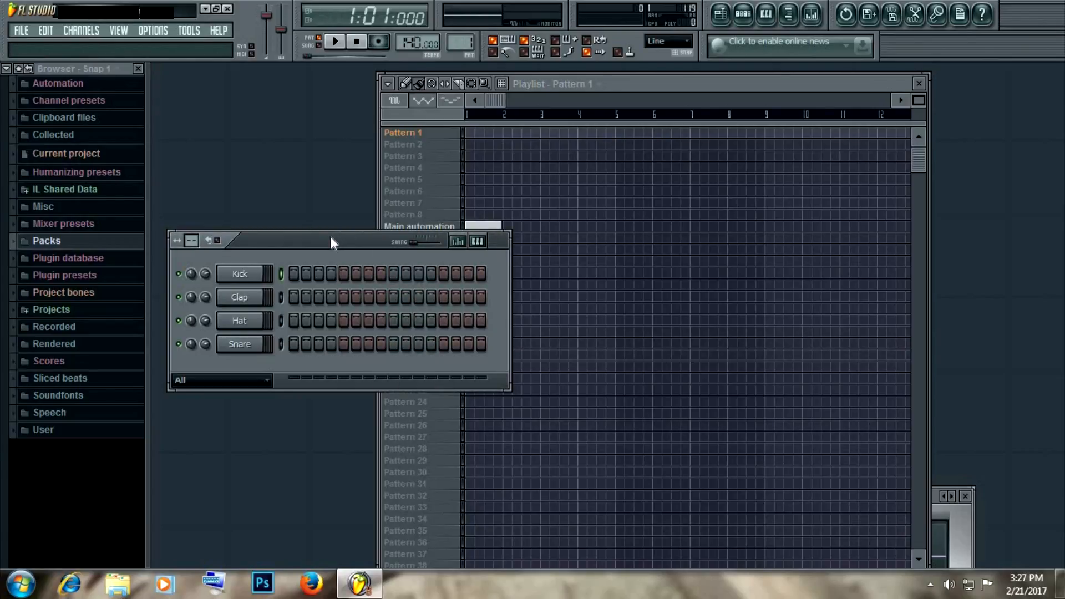
mouse_move(17, 212)
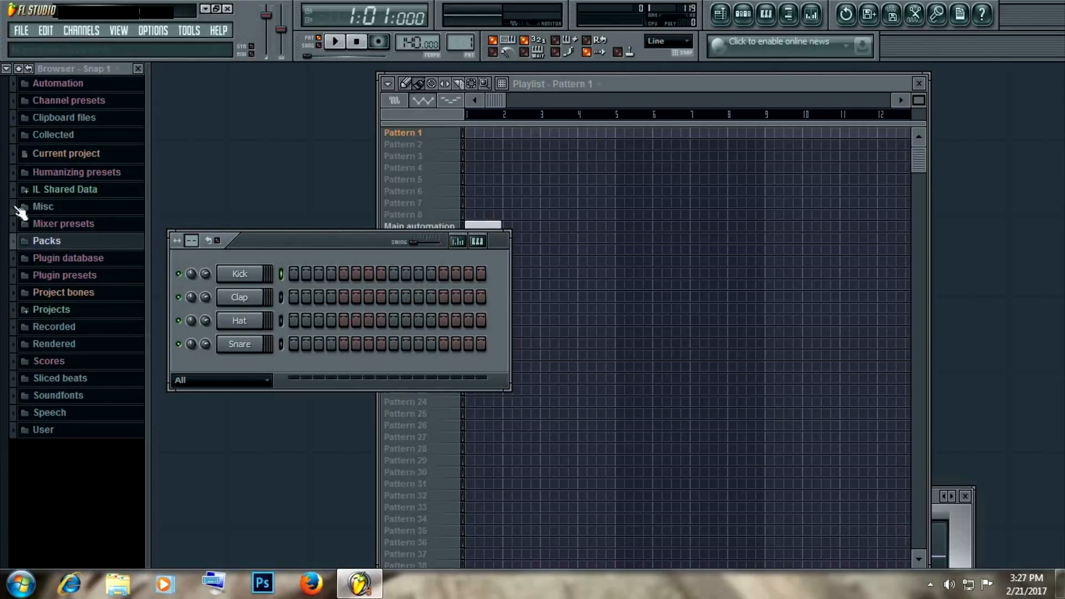
mouse_move(65, 257)
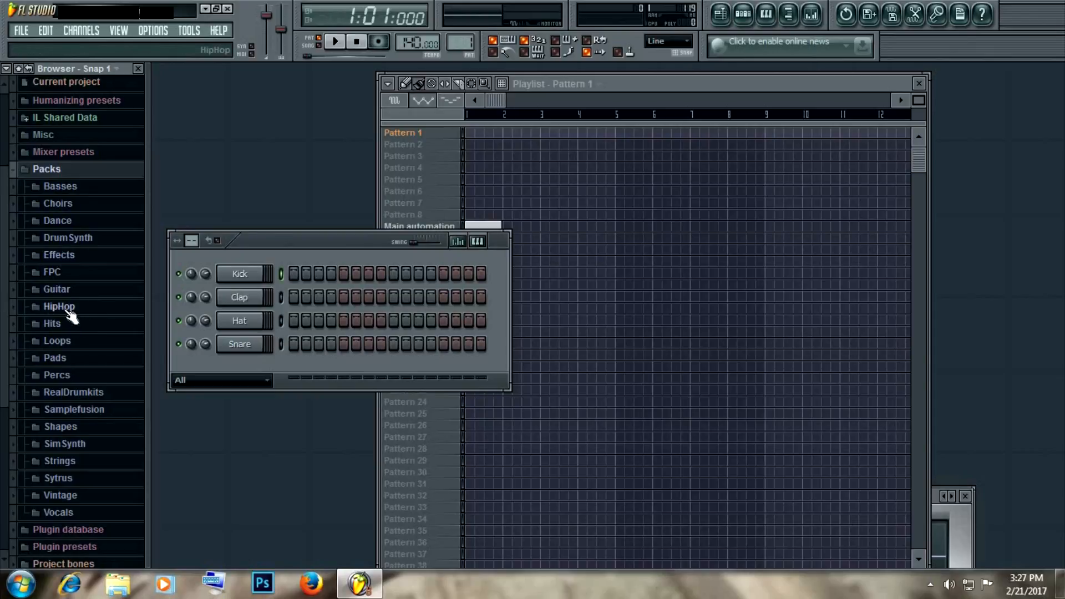
Step: Preview HipHop pack kicks, load HIP_Kick_3 onto the Kick channel, and audition another sample
click(59, 306)
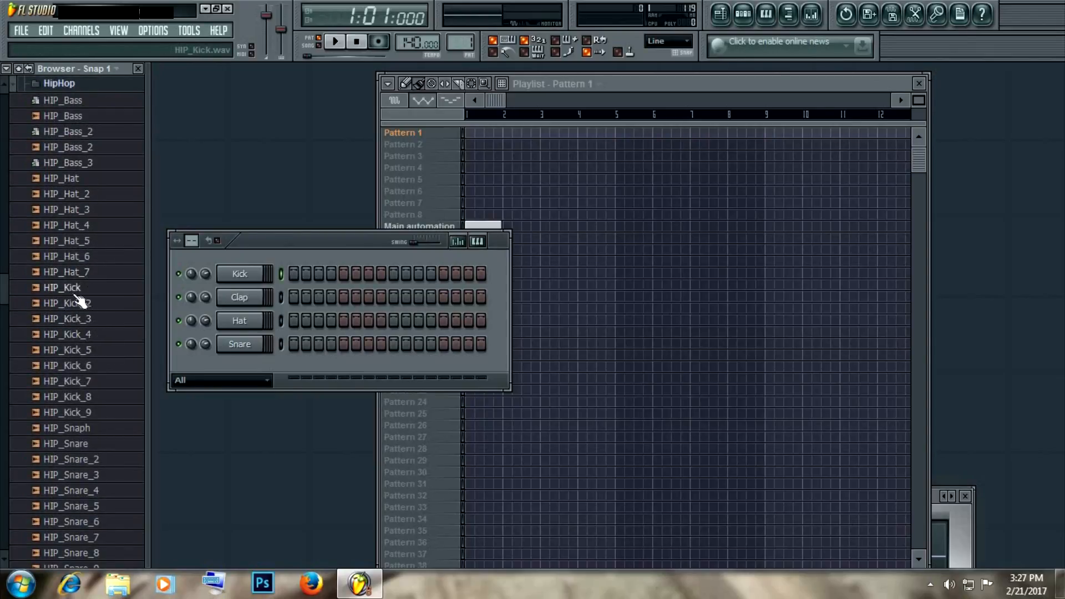
click(66, 302)
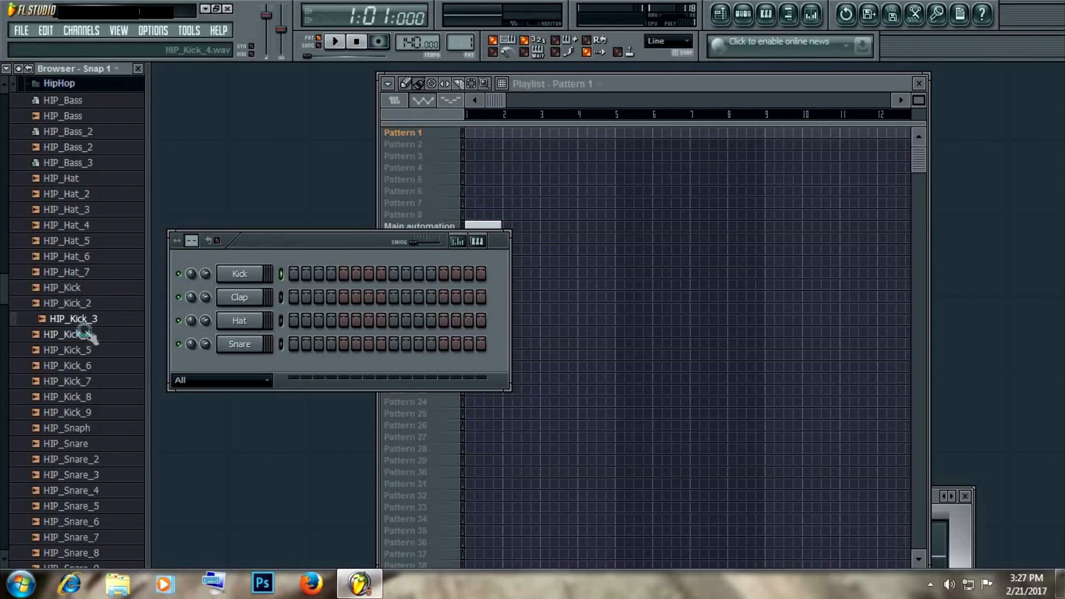
click(66, 350)
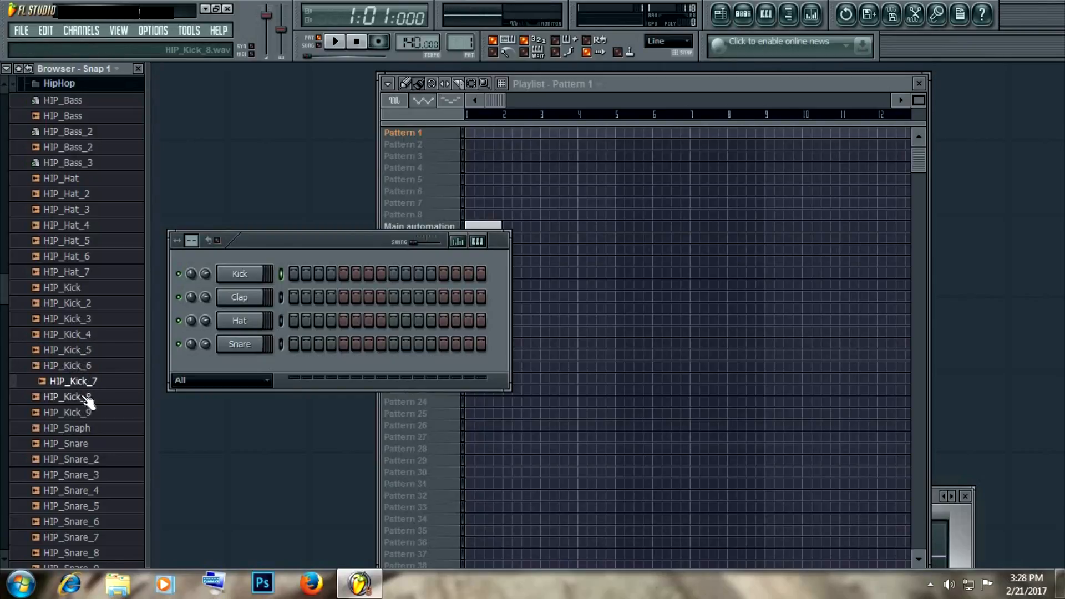
click(67, 412)
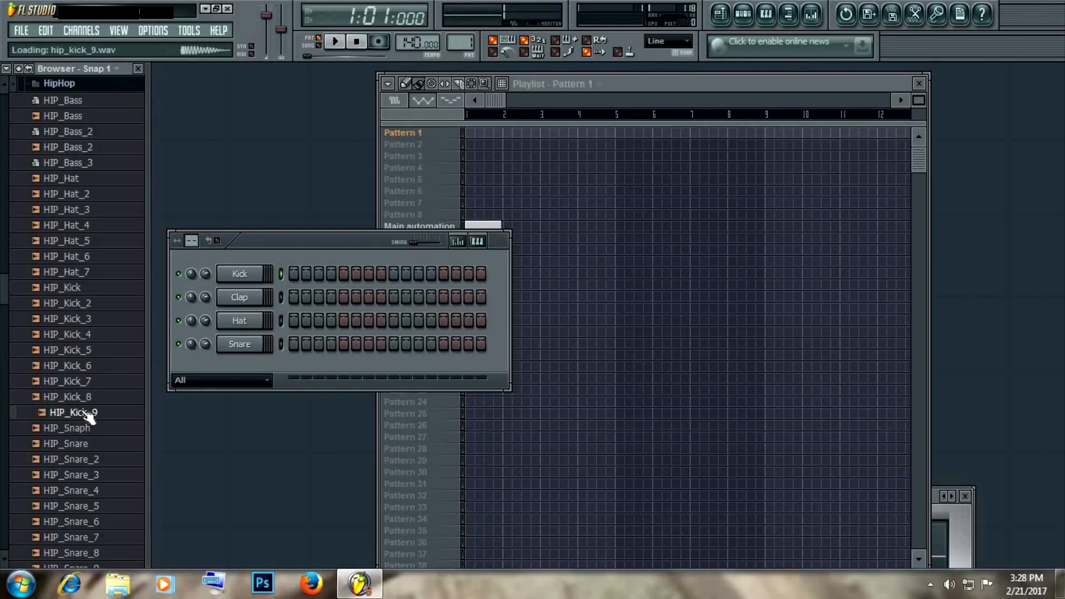
click(64, 288)
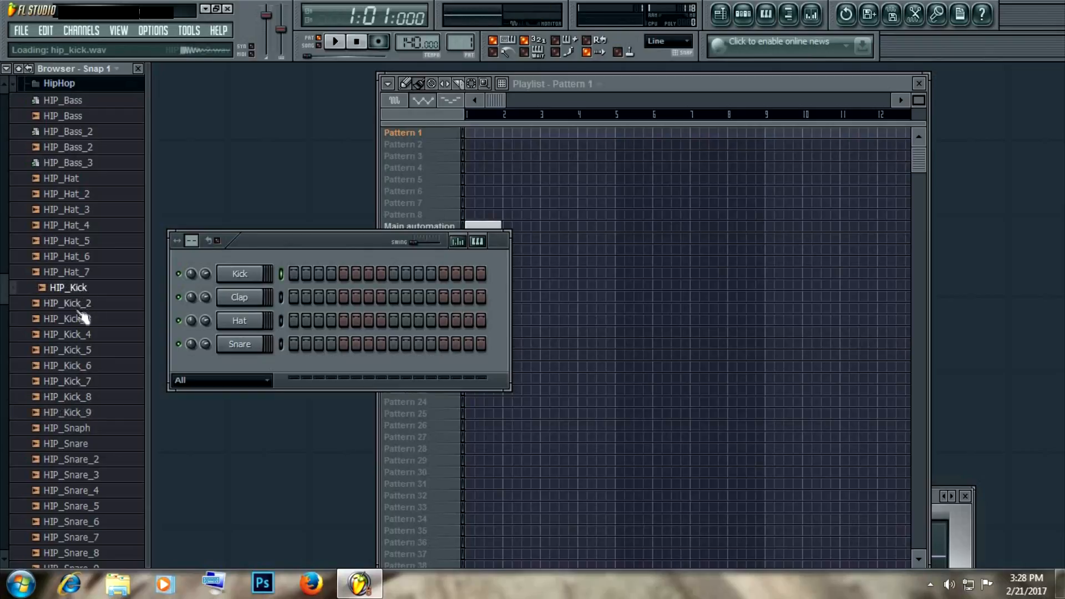
drag(67, 318, 239, 273)
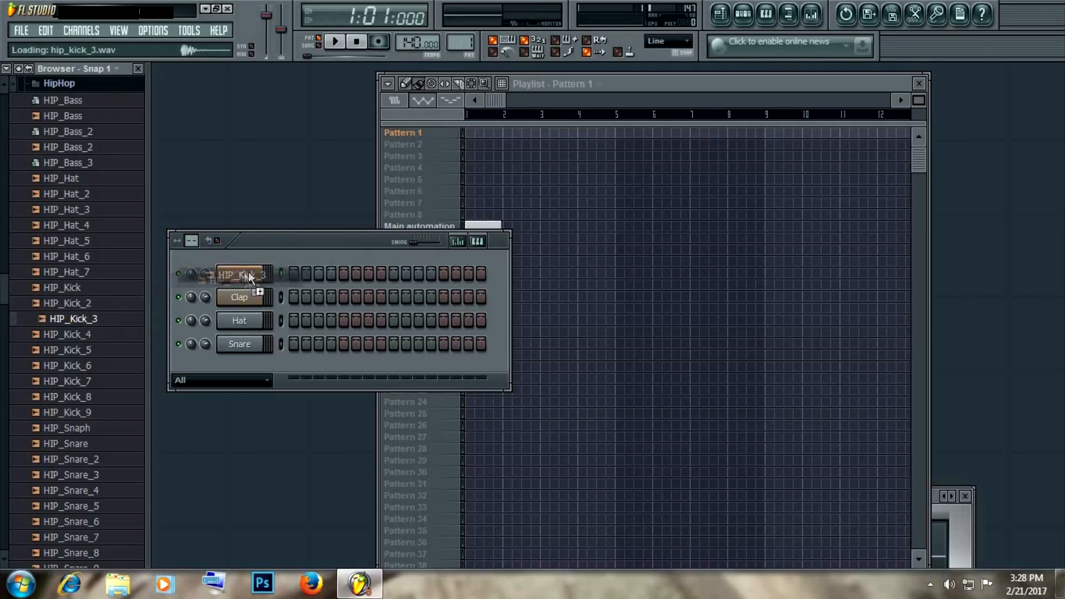
click(241, 274)
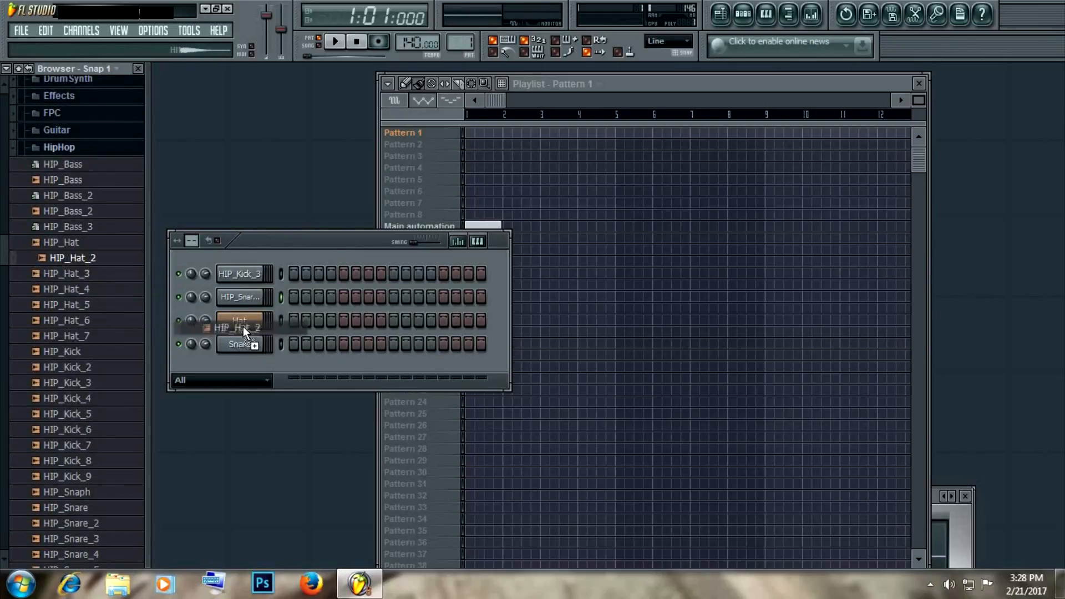
Step: Load HIP_Hat_2 onto the Hat channel
click(239, 320)
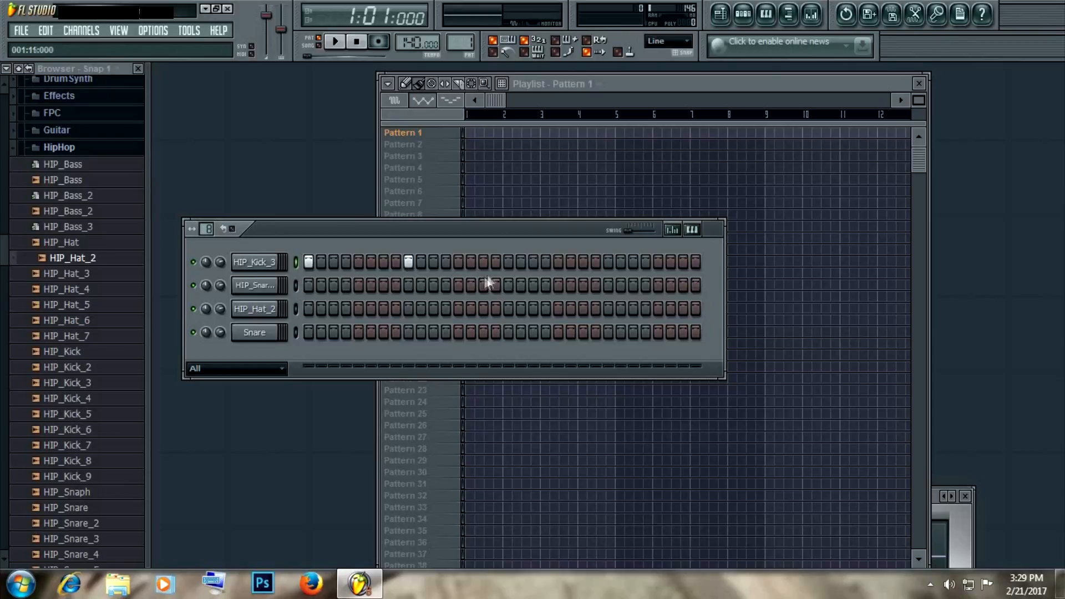
Step: Switch on a step in the 32-step drum pattern
click(607, 262)
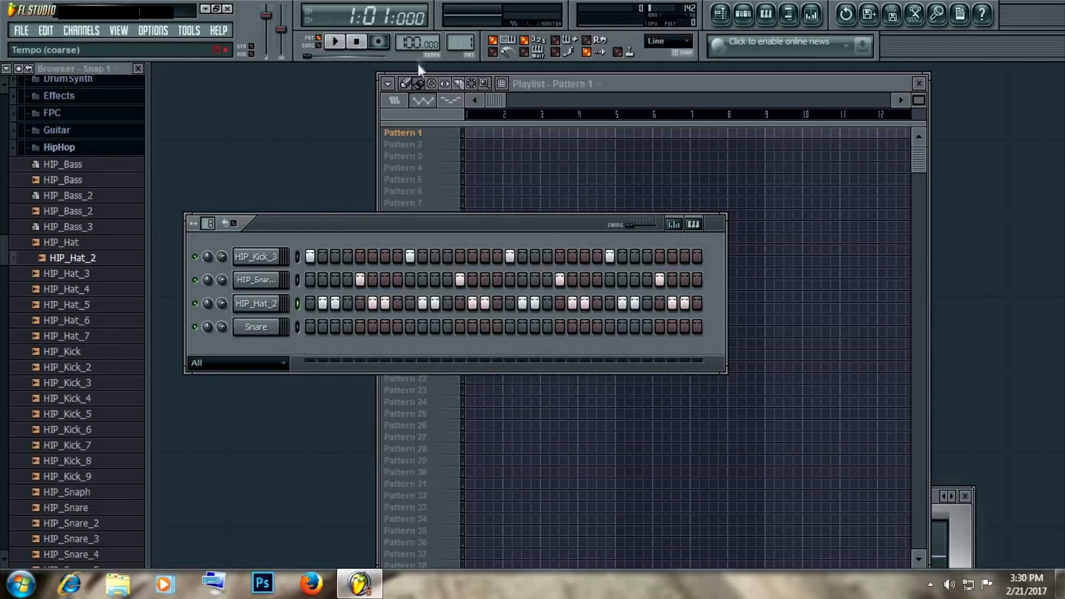
Step: Play the drum pattern for about ten seconds, then pause it
click(337, 43)
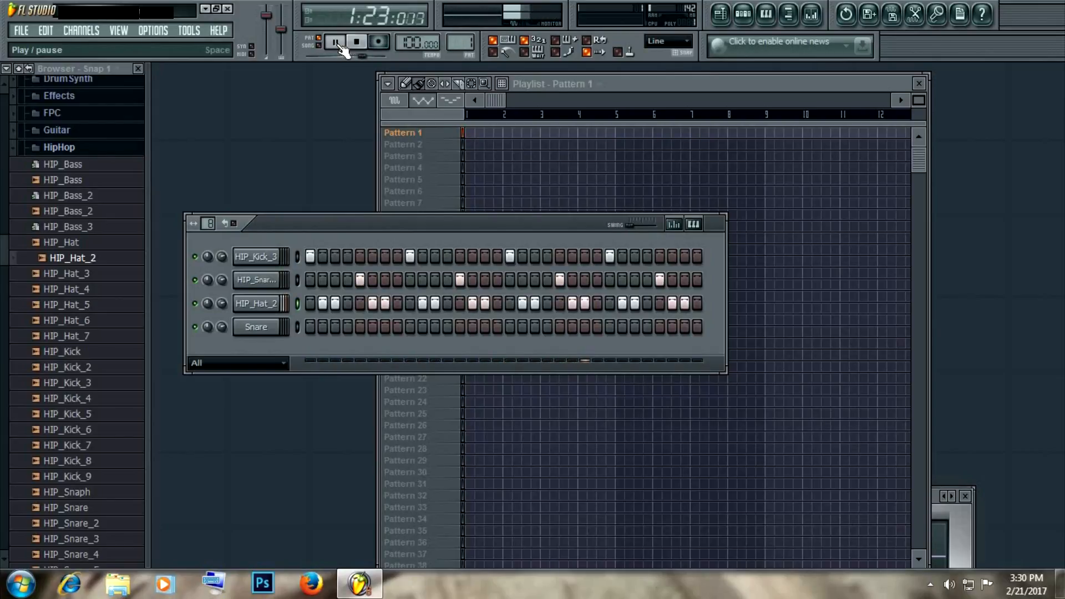
click(354, 42)
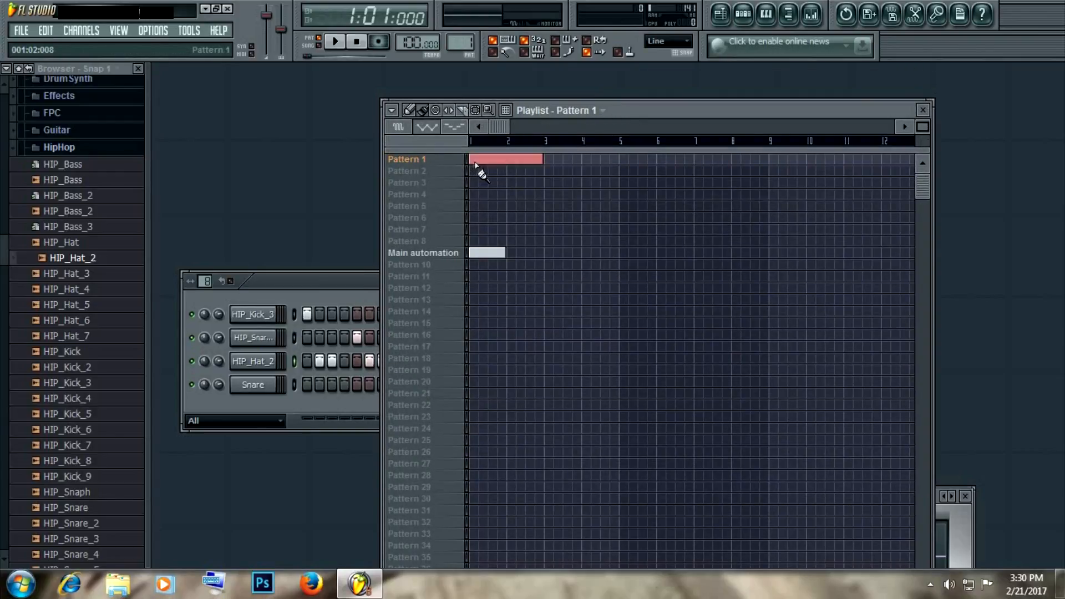
Step: Paint Pattern 1 tiles along the first Playlist track from bar 1 to bar 12
drag(506, 160, 692, 159)
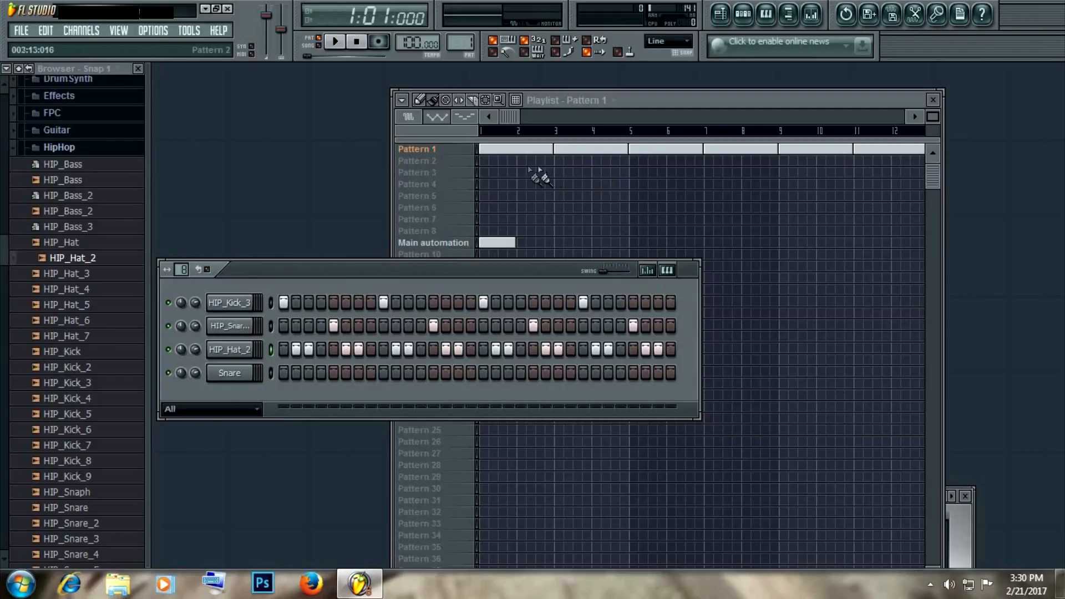
mouse_move(330, 53)
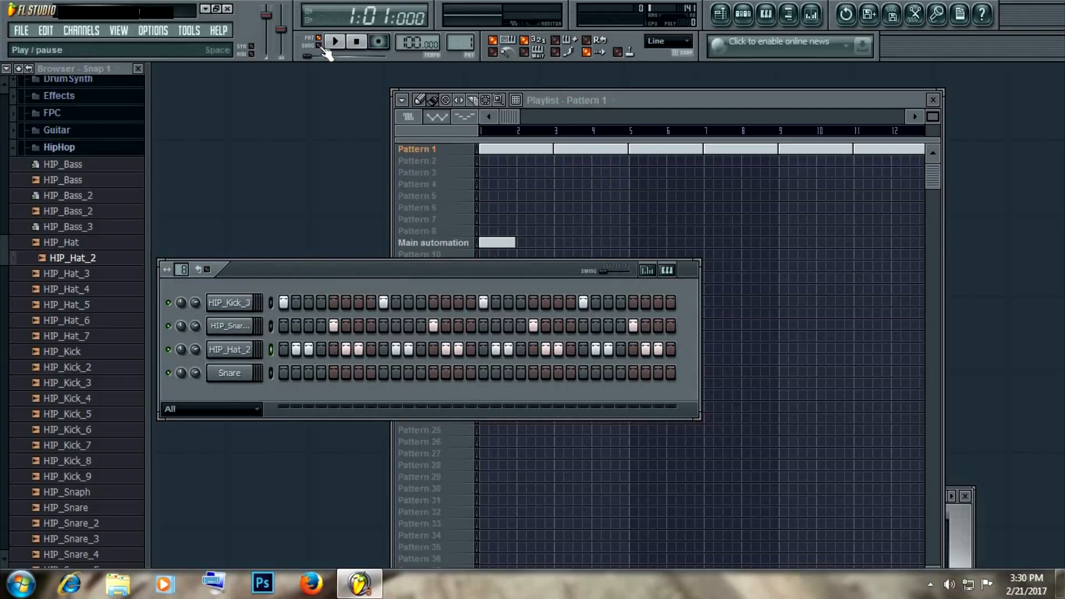
click(316, 42)
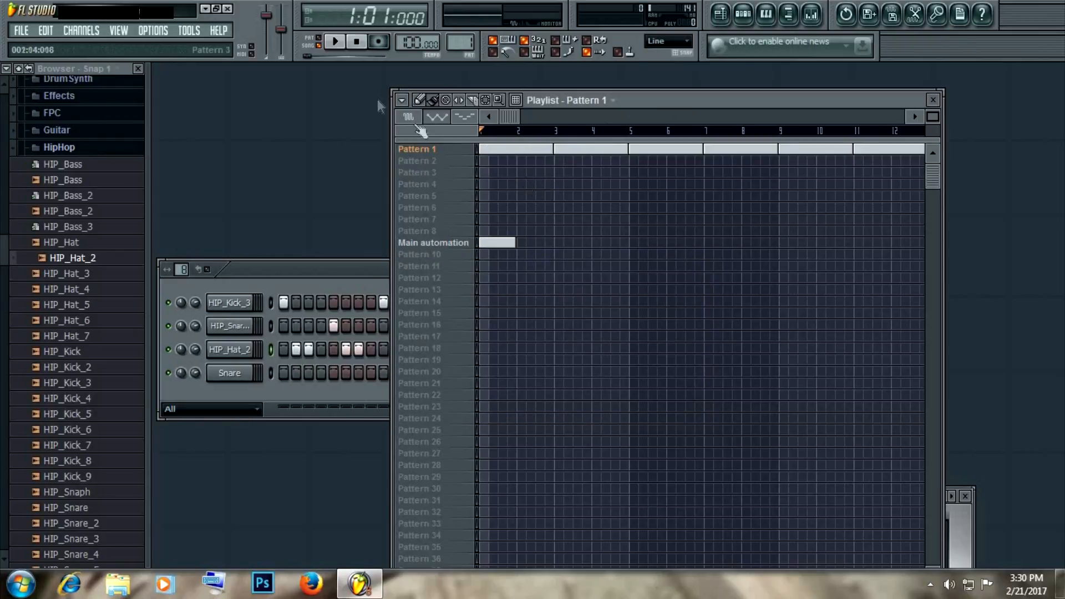
click(335, 44)
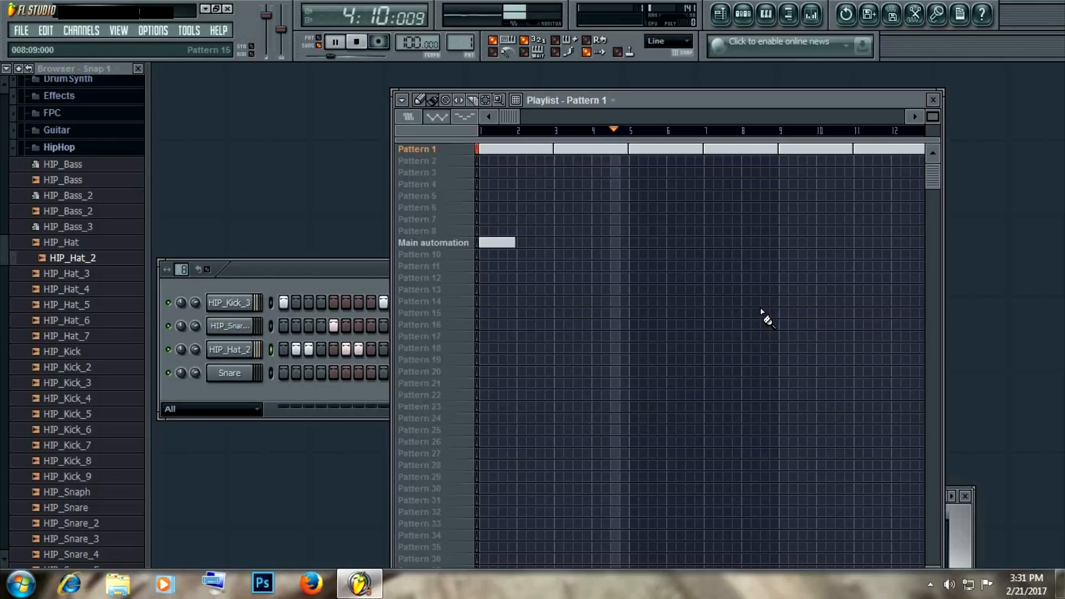
click(354, 41)
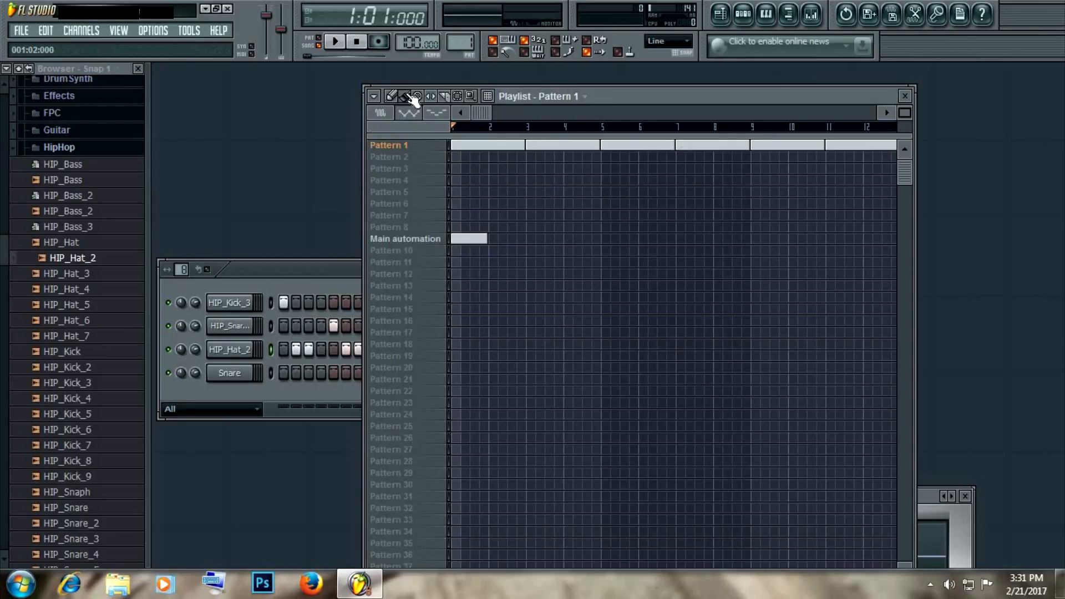
Step: Switch to Pattern 2 and fill the HIP_Kick_3 channel with a kick every 8 steps
click(394, 158)
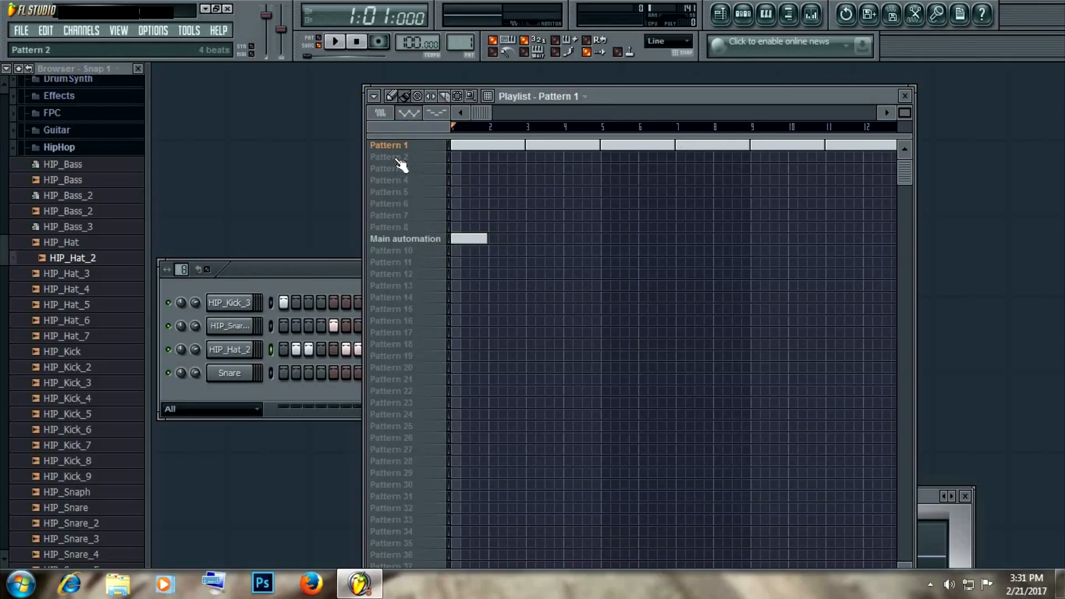
click(388, 156)
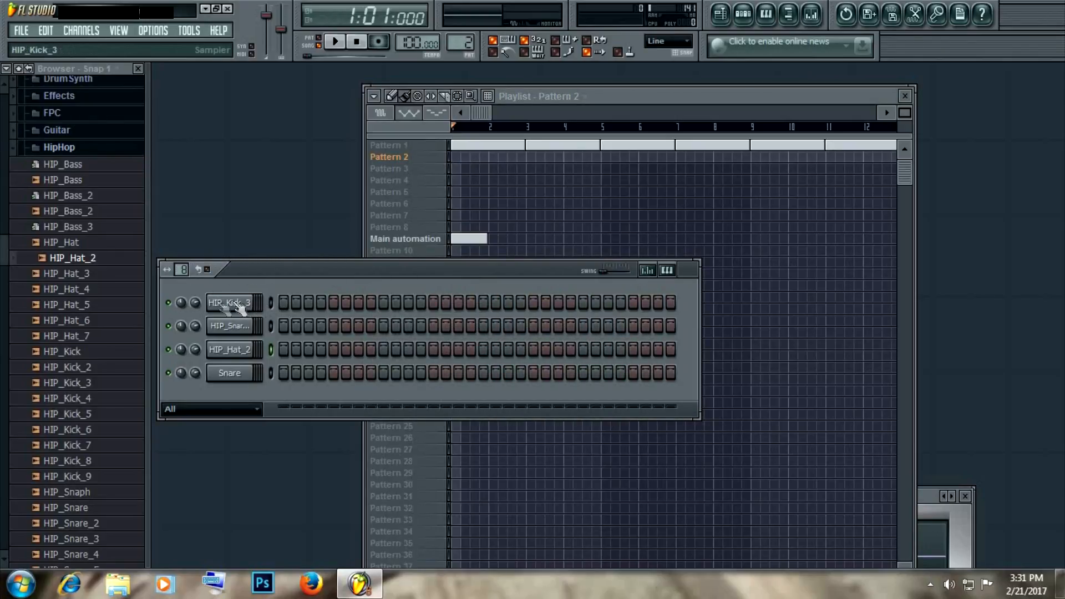
right_click(229, 303)
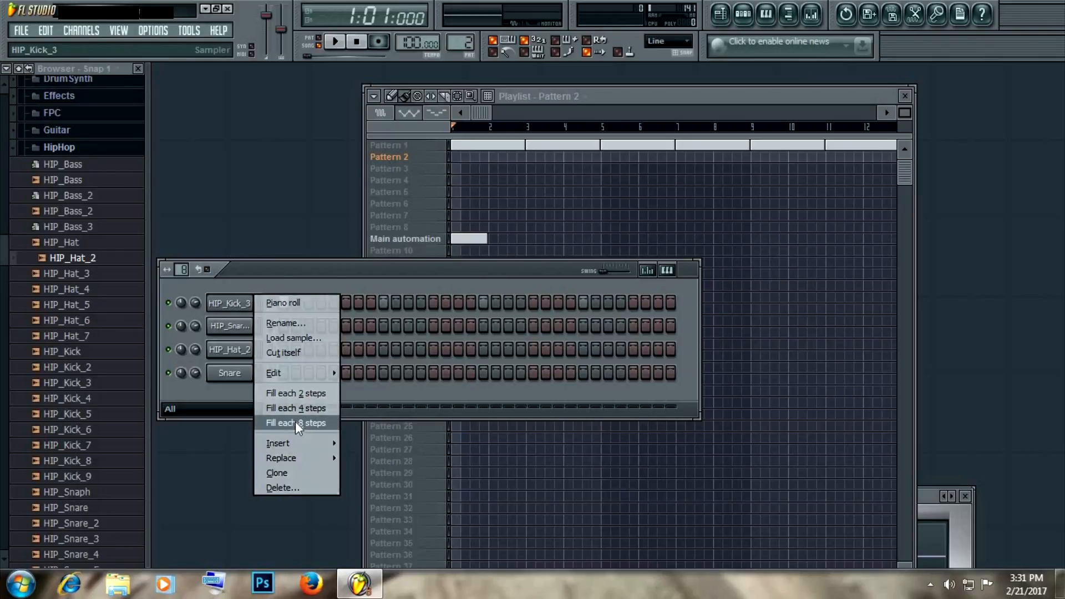
click(295, 422)
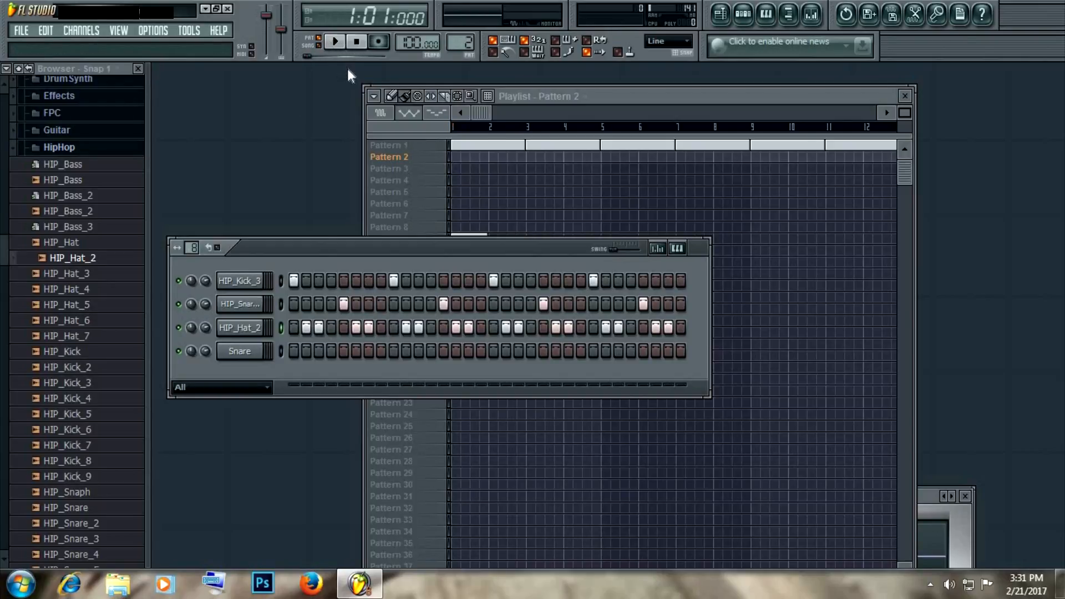
Step: Bring the Playlist forward and play the alternating Pattern 1 / Pattern 2 arrangement
click(337, 43)
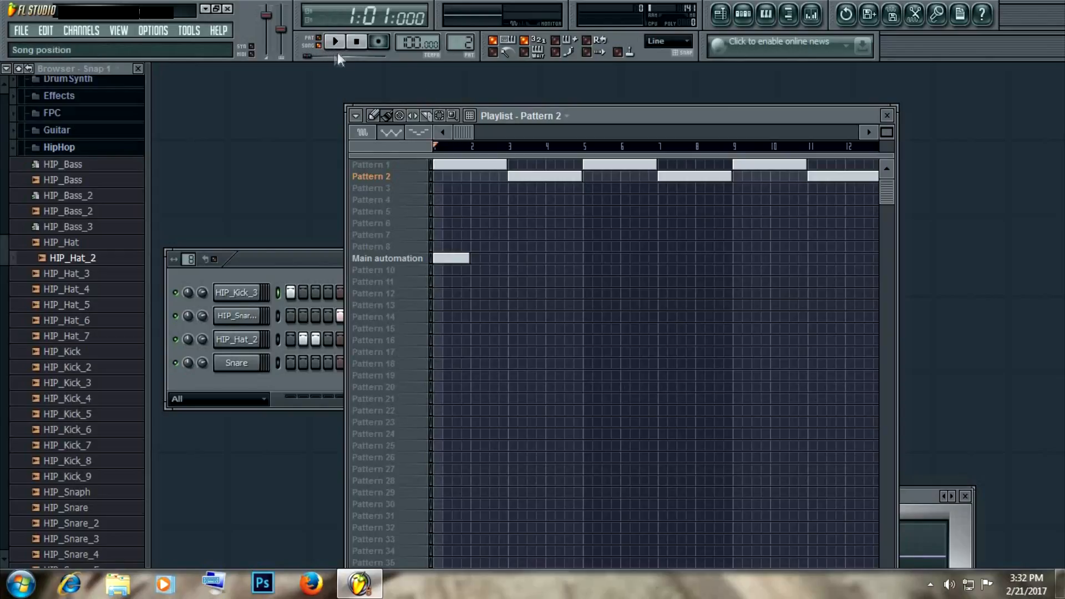
click(335, 44)
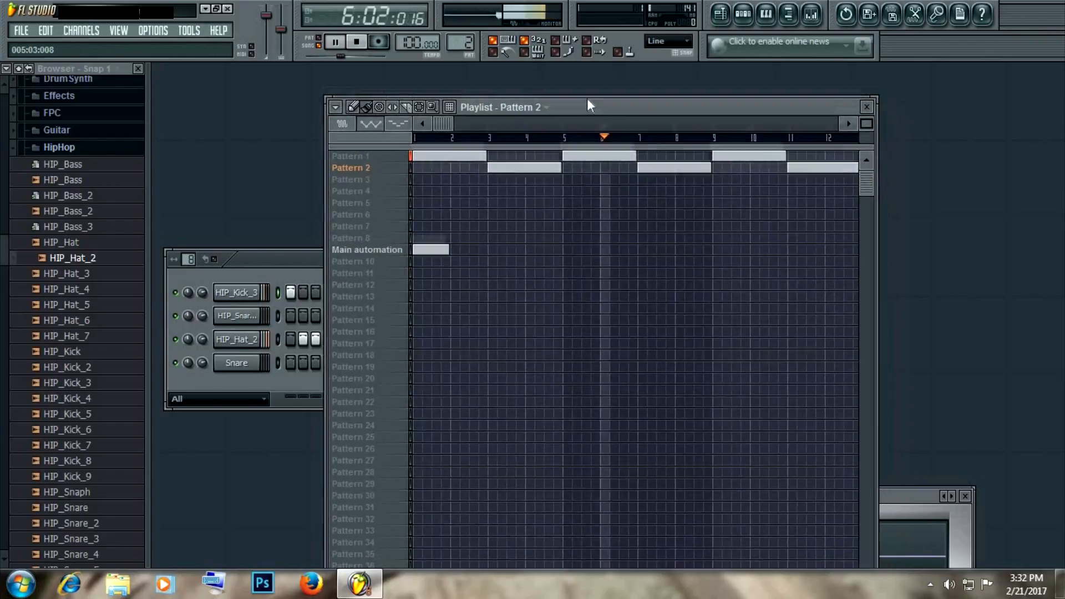
click(357, 44)
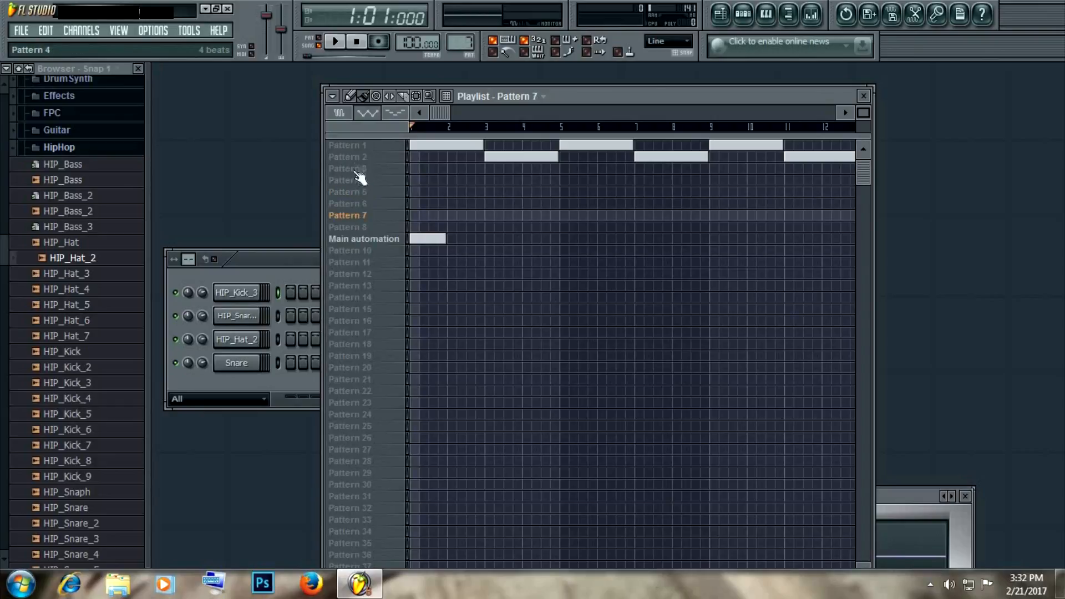
click(348, 144)
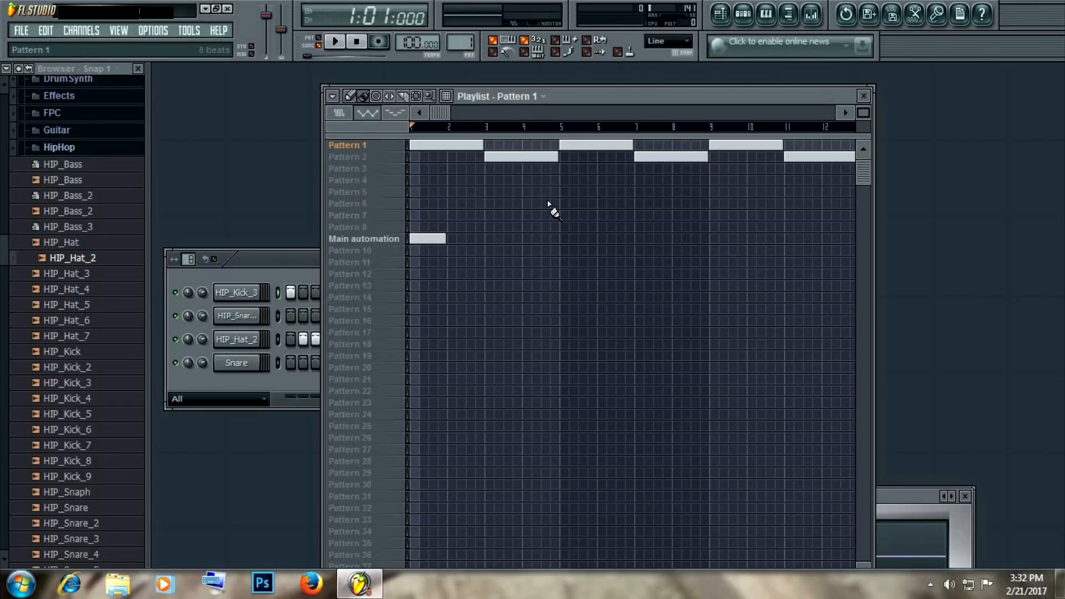
click(347, 157)
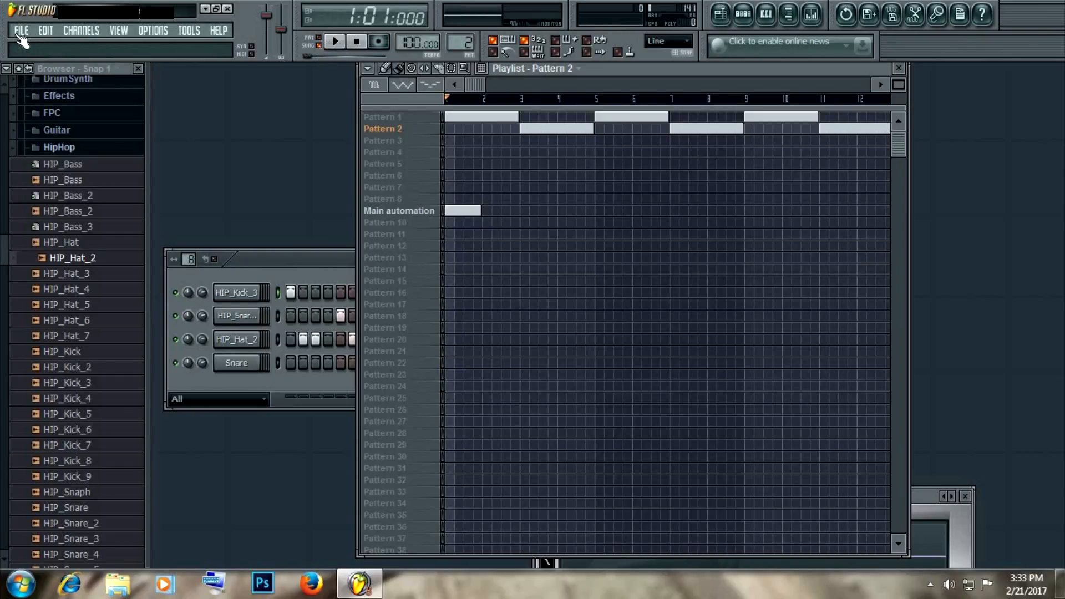
Step: Export the song as WAV named 'sample' to the Desktop, setting bitrate to 450 kbit
click(21, 30)
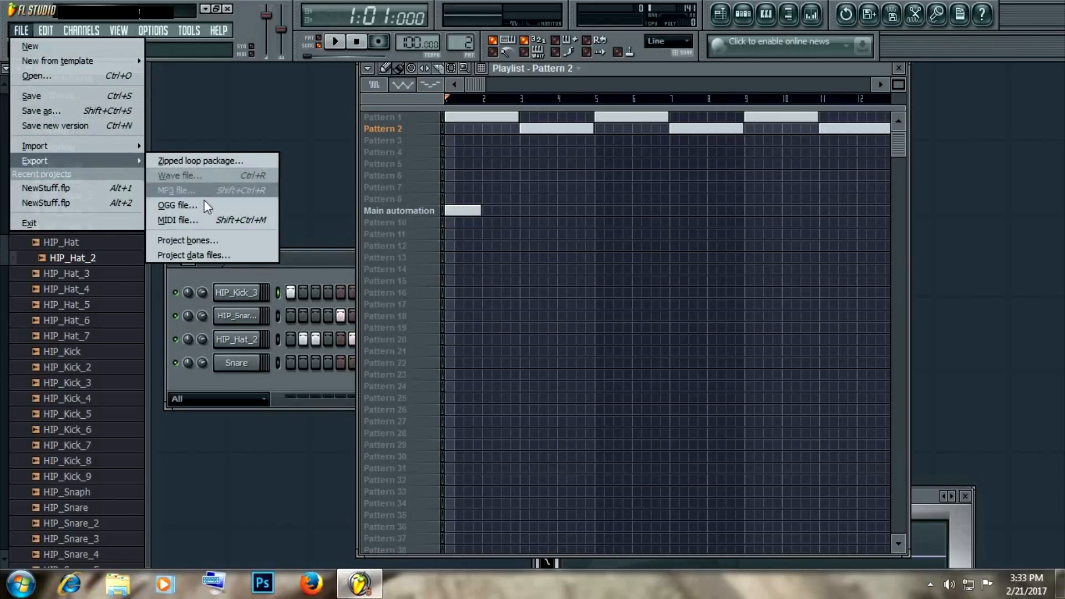
click(179, 176)
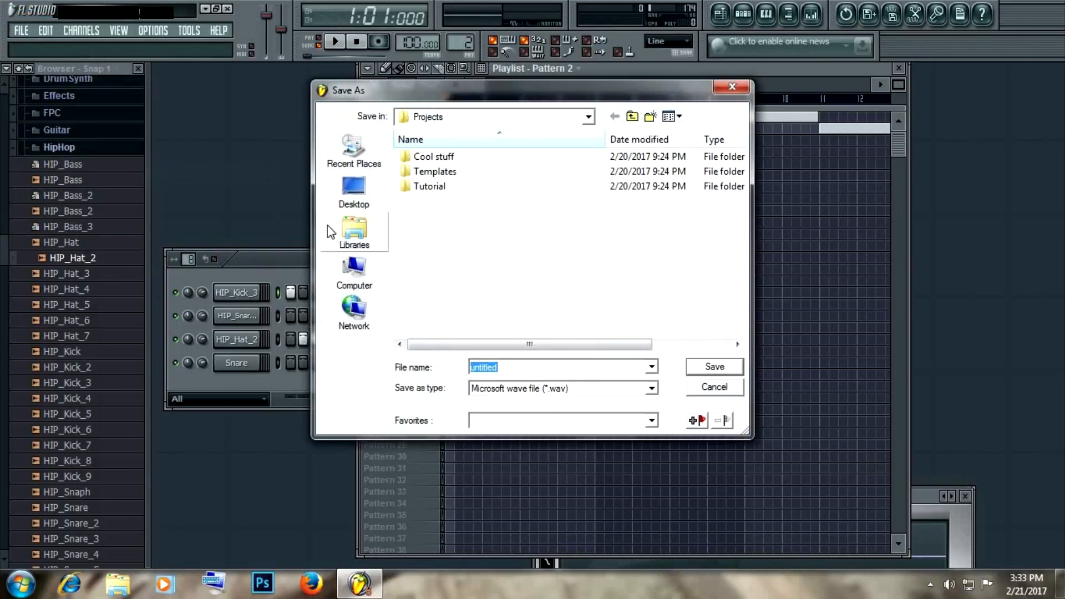
click(353, 192)
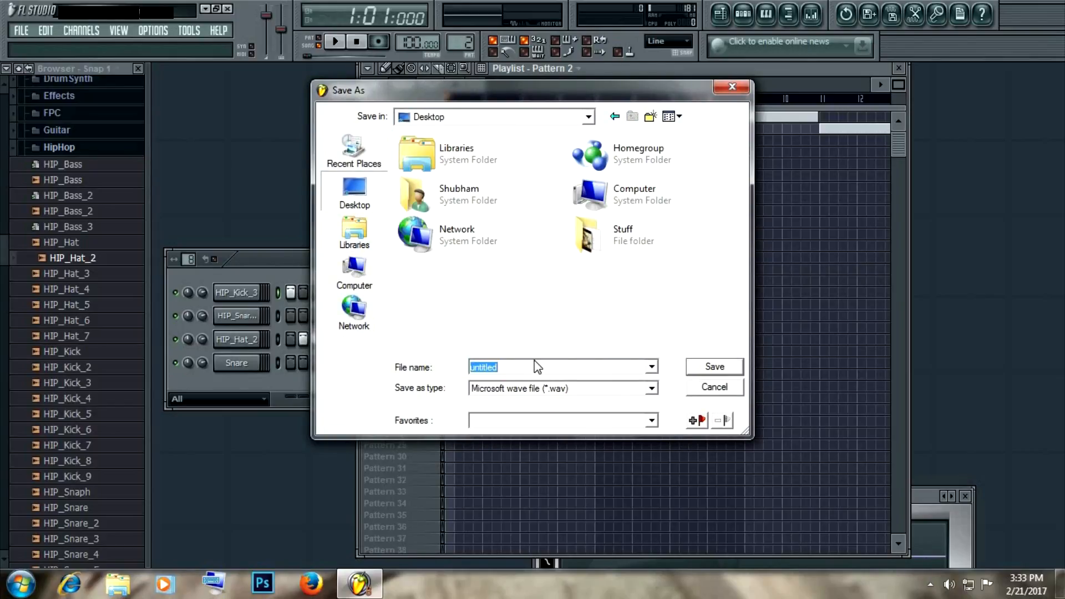
text(sample)
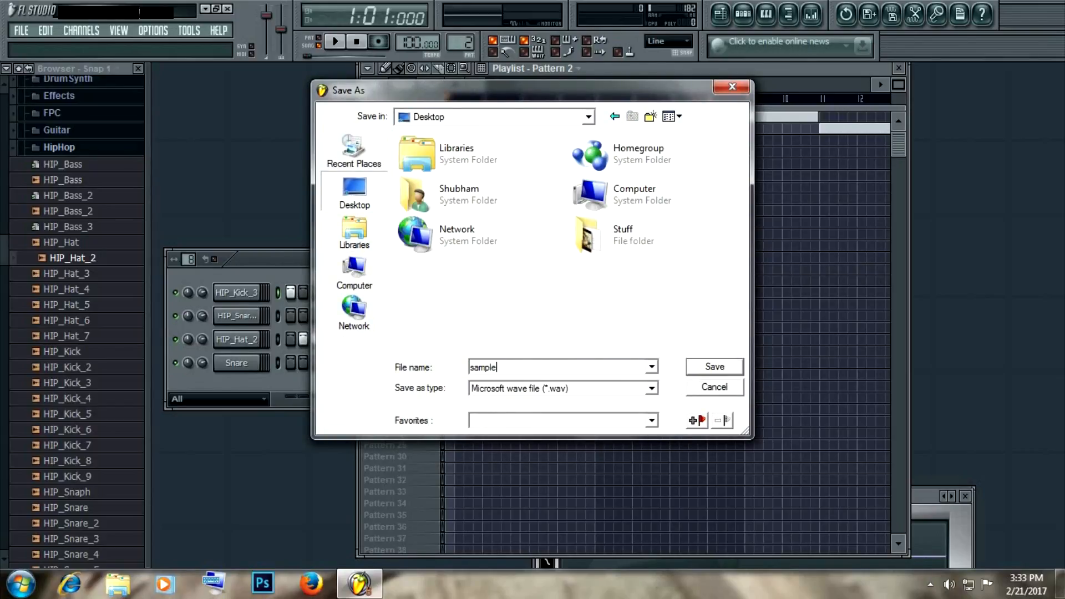
click(714, 367)
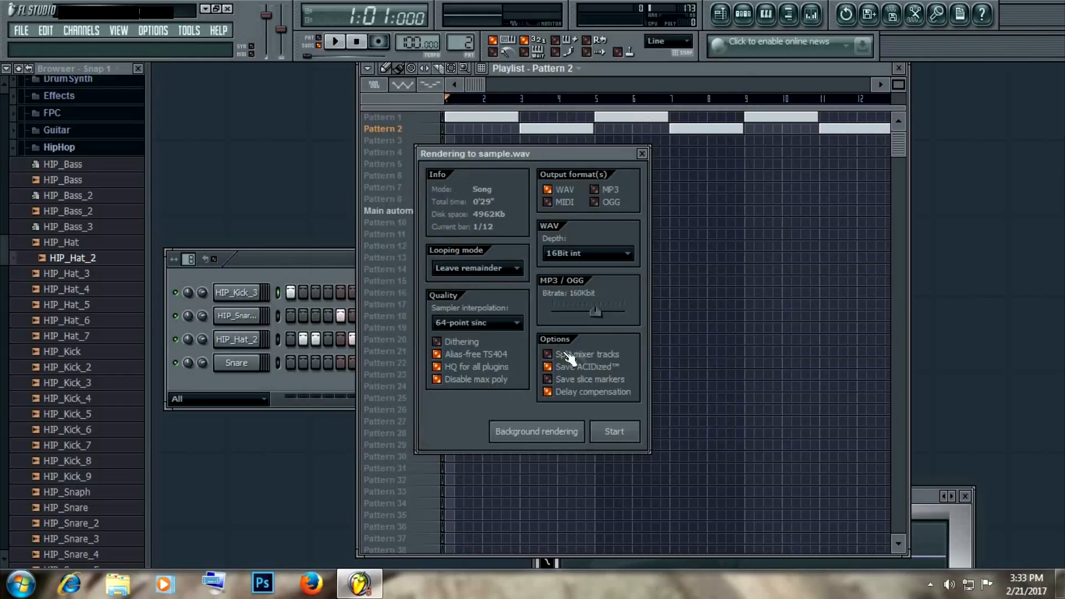
drag(594, 310, 623, 310)
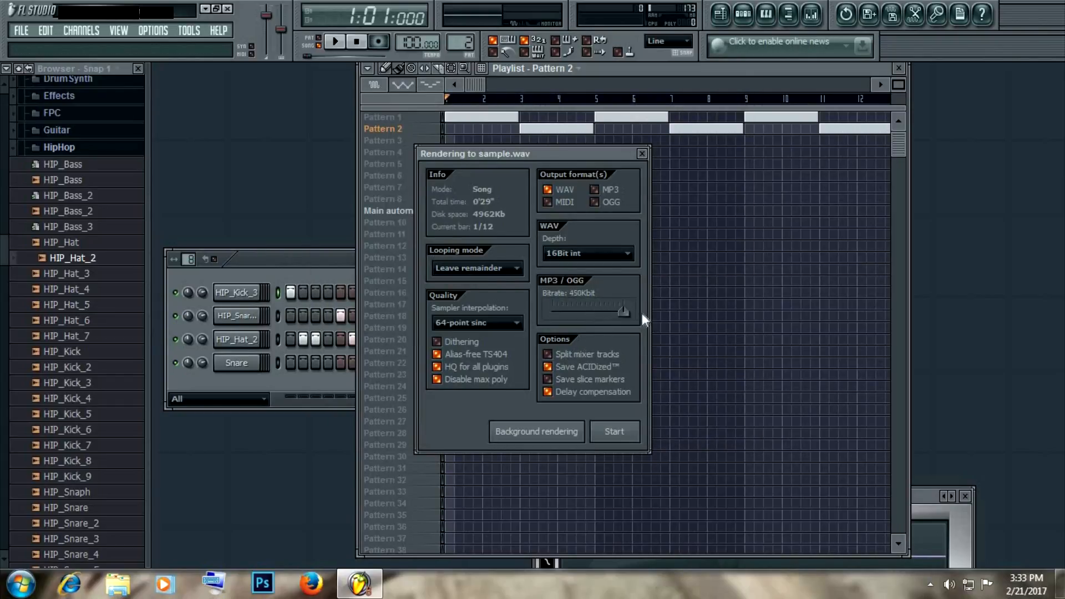